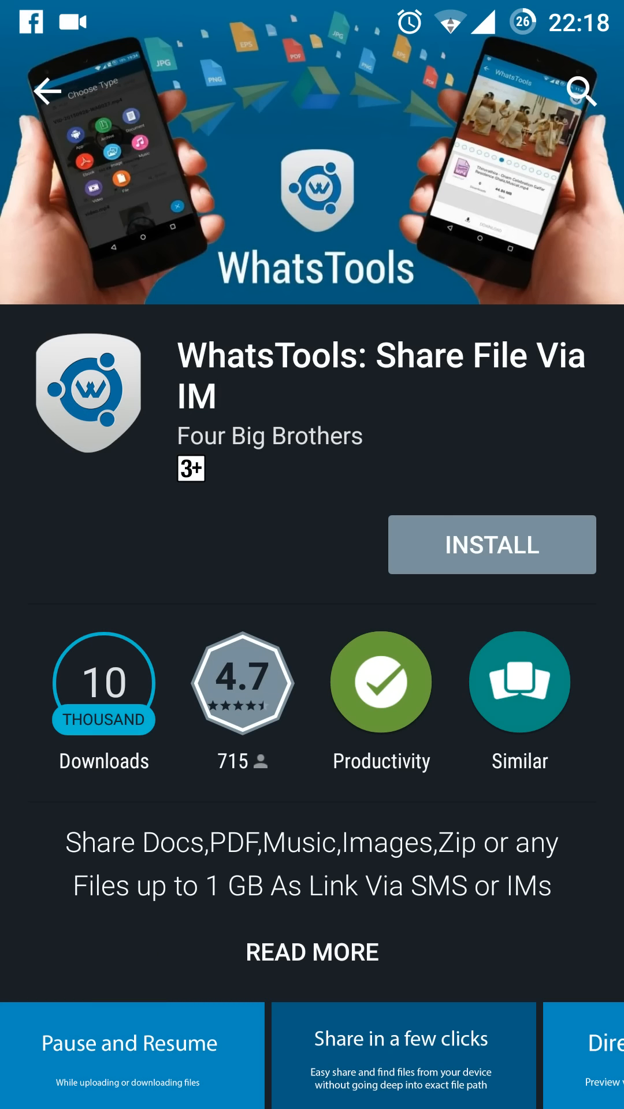
- Install WhatsTools: Share File Via IM from Google Play, accepting its requested permissions
left_click(490, 544)
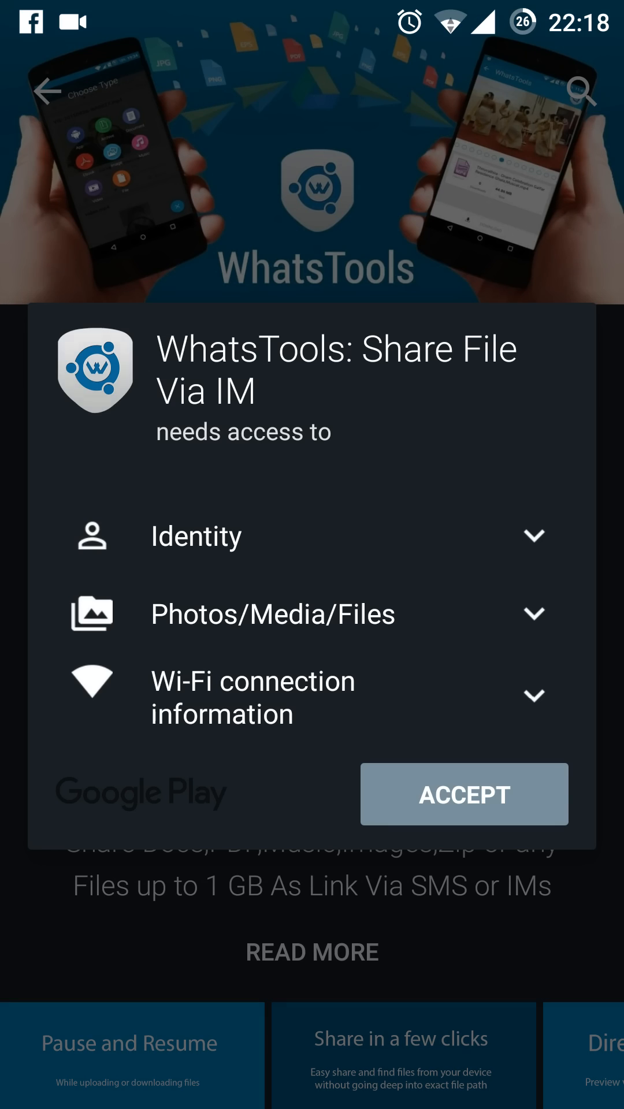
left_click(490, 793)
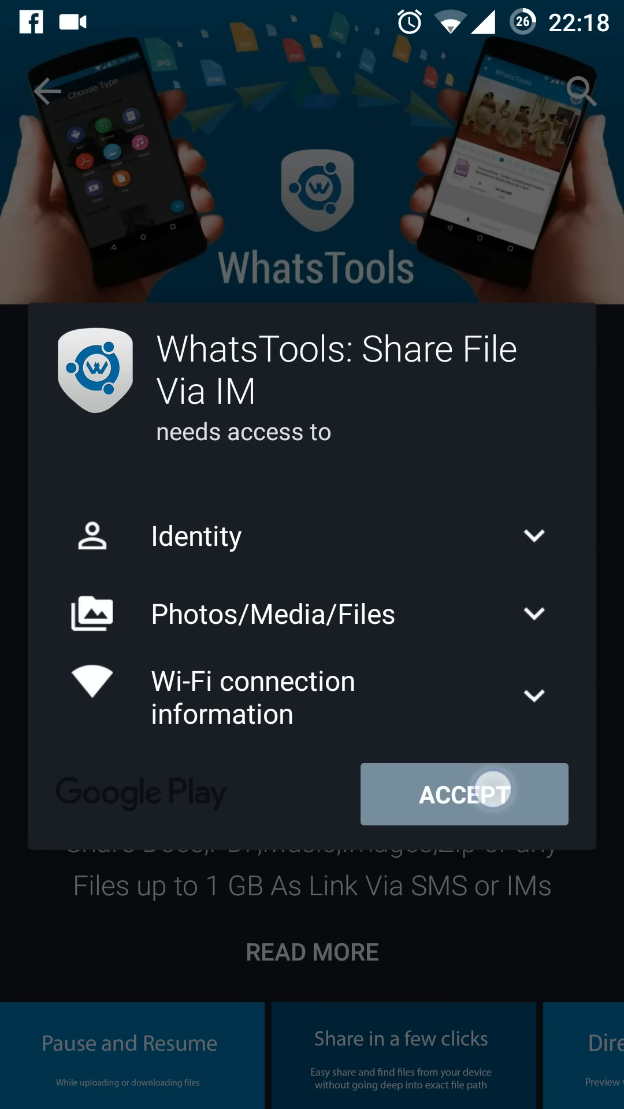
left_click(463, 793)
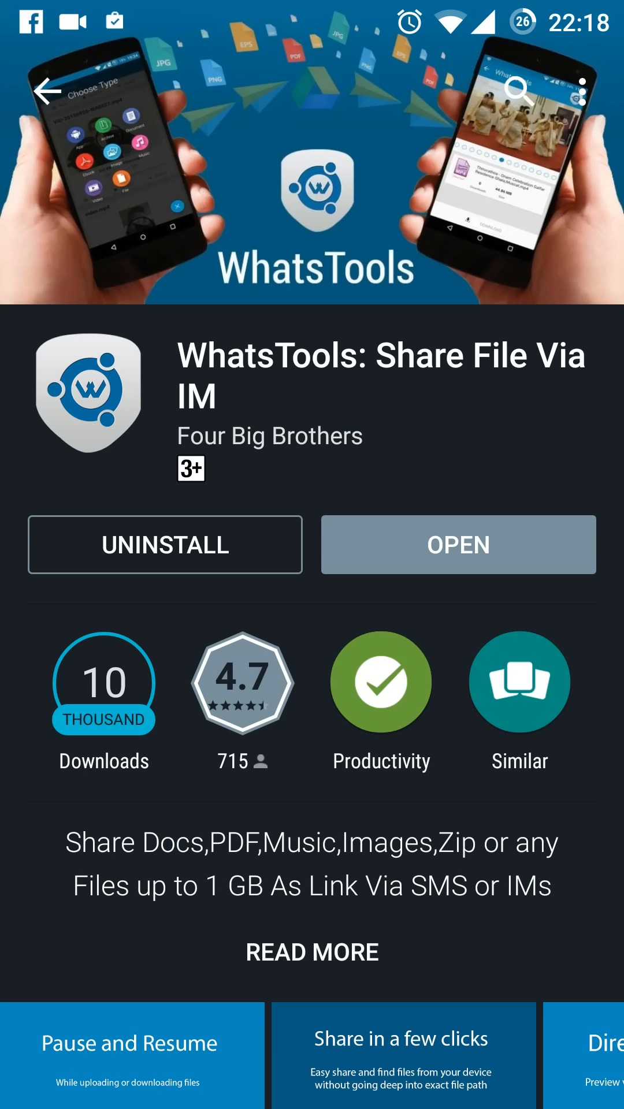
- Launch WhatsTools and swipe through the intro slides to Get Started
left_click(457, 545)
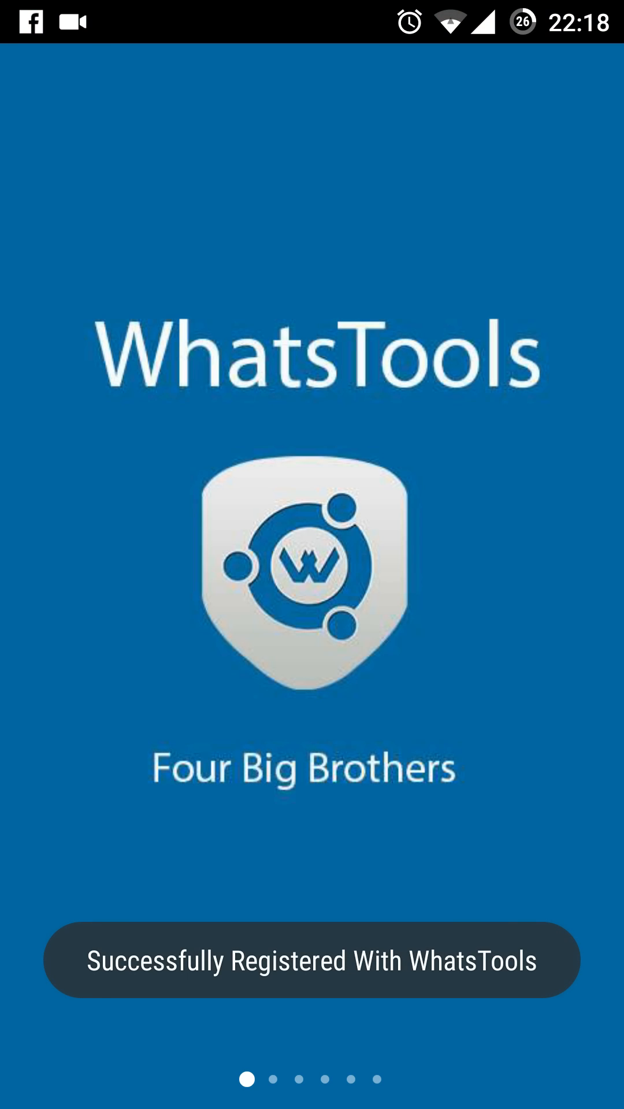
scroll("left", 3)
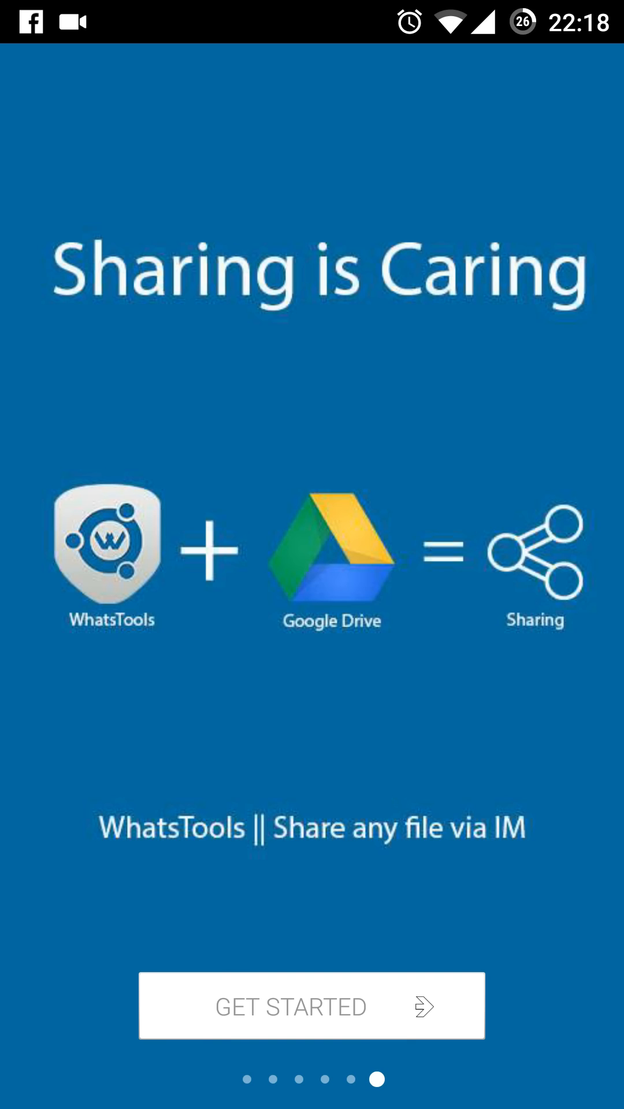
left_click(311, 1005)
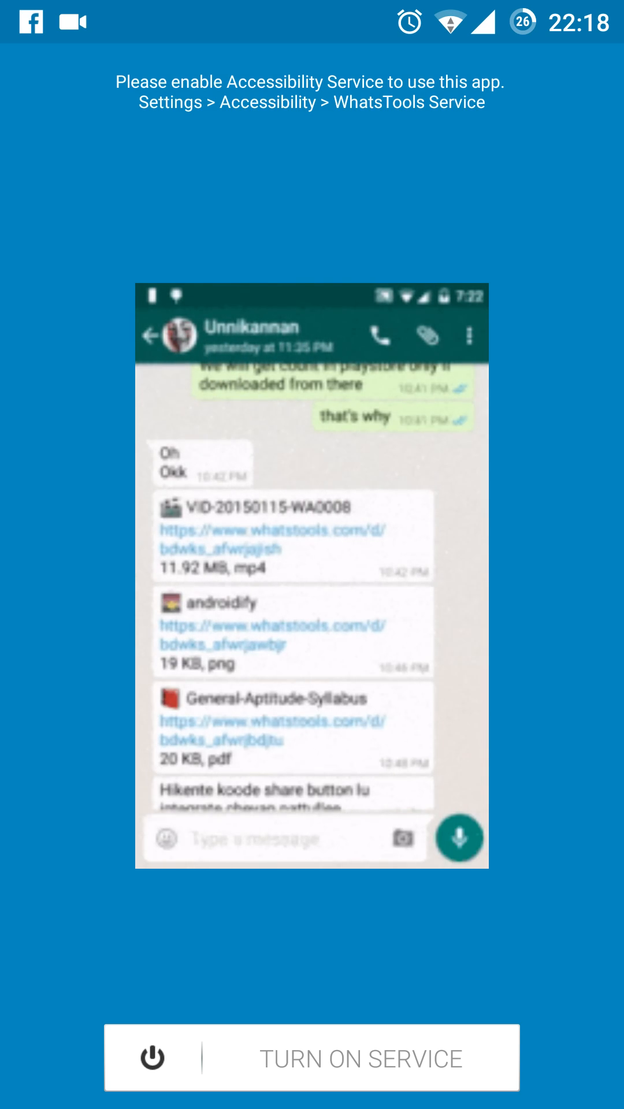
- Enable the WhatsTools Service accessibility service and confirm its permission prompt
left_click(310, 1056)
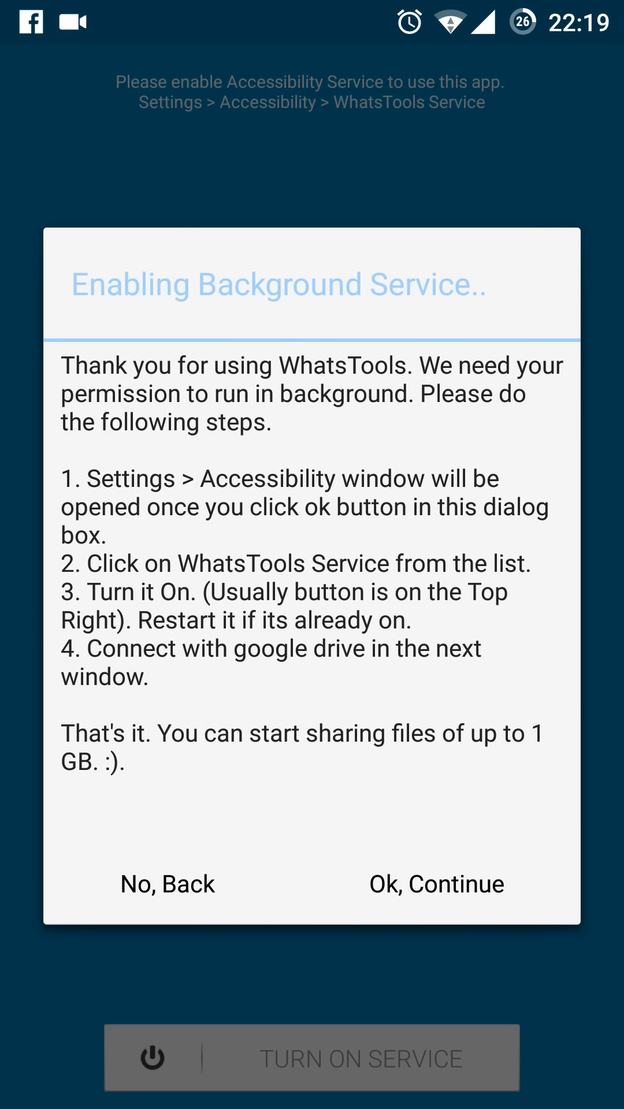
left_click(436, 884)
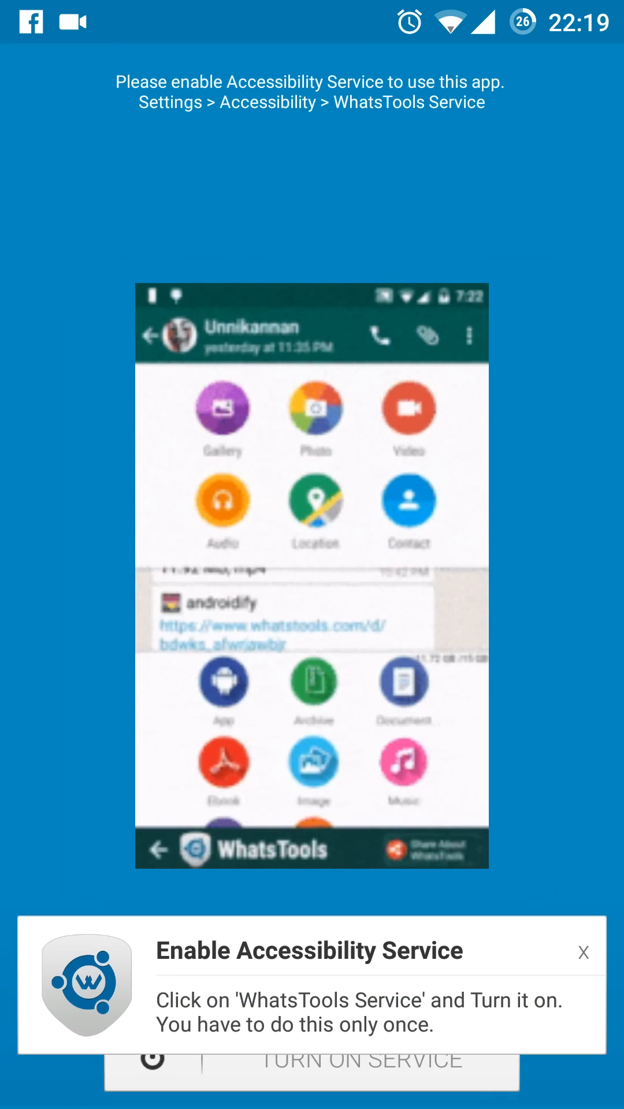
left_click(311, 1061)
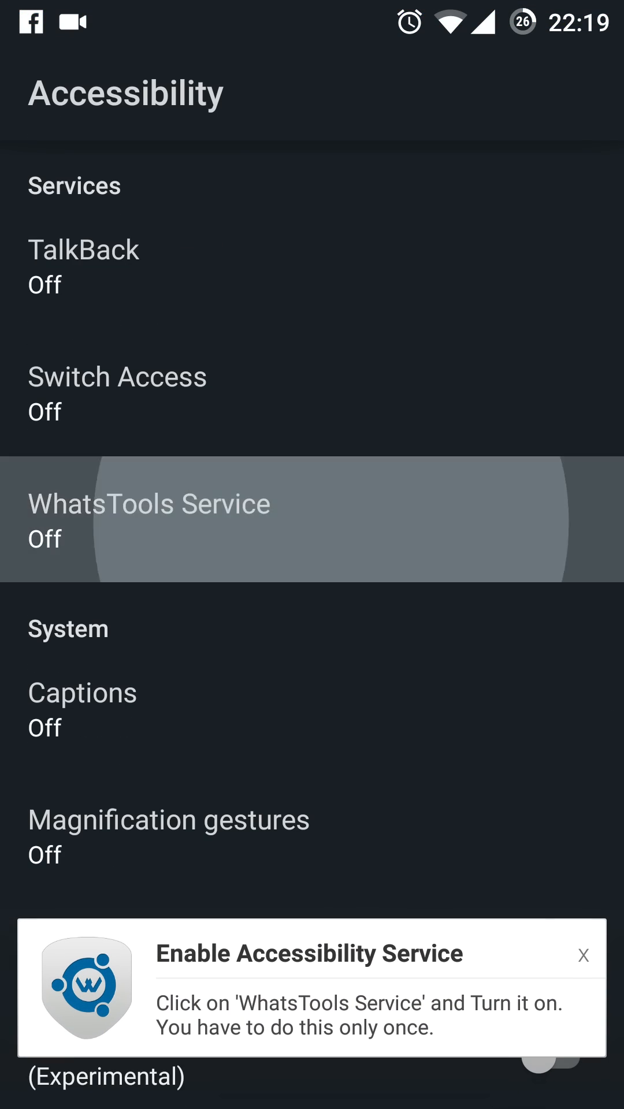
left_click(149, 519)
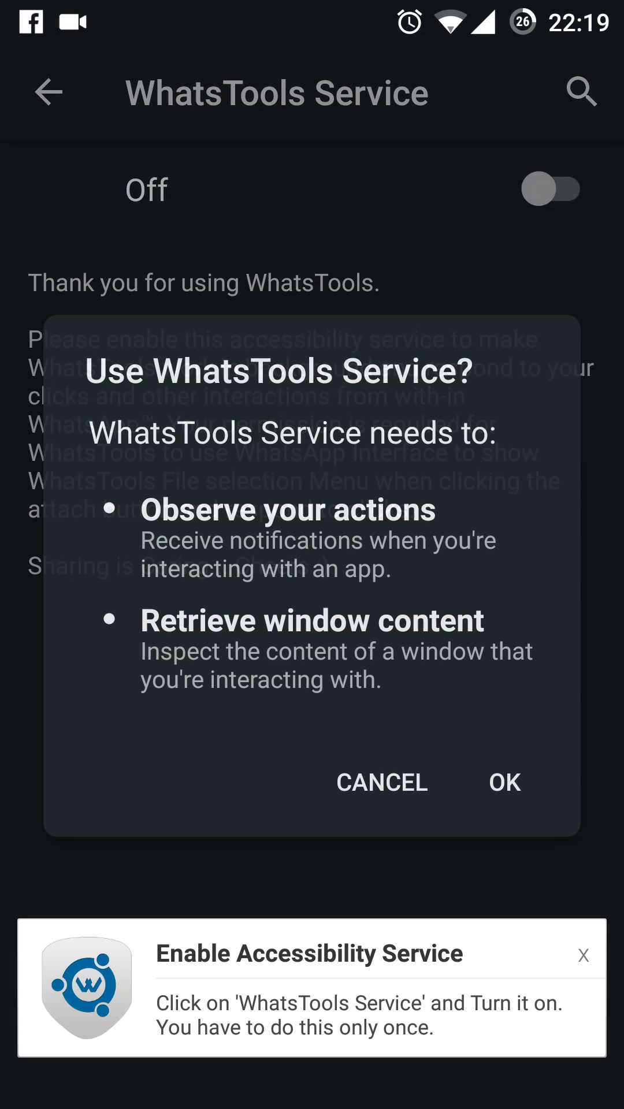
left_click(504, 782)
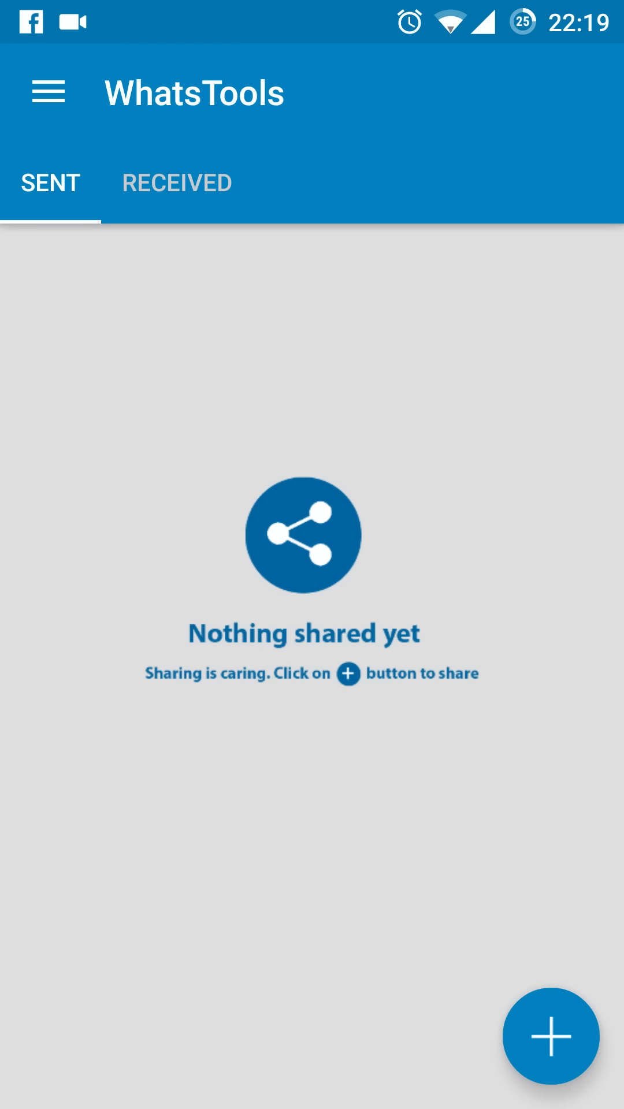
- Go to the home screen and find WhatsApp in the app drawer
key("HOME")
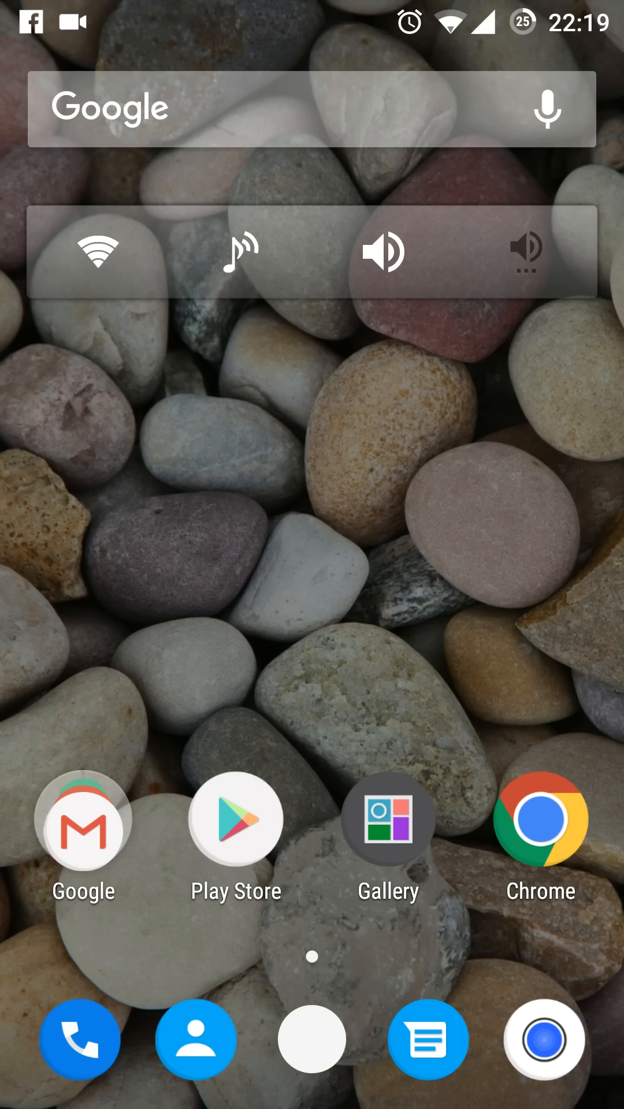
left_click(311, 1039)
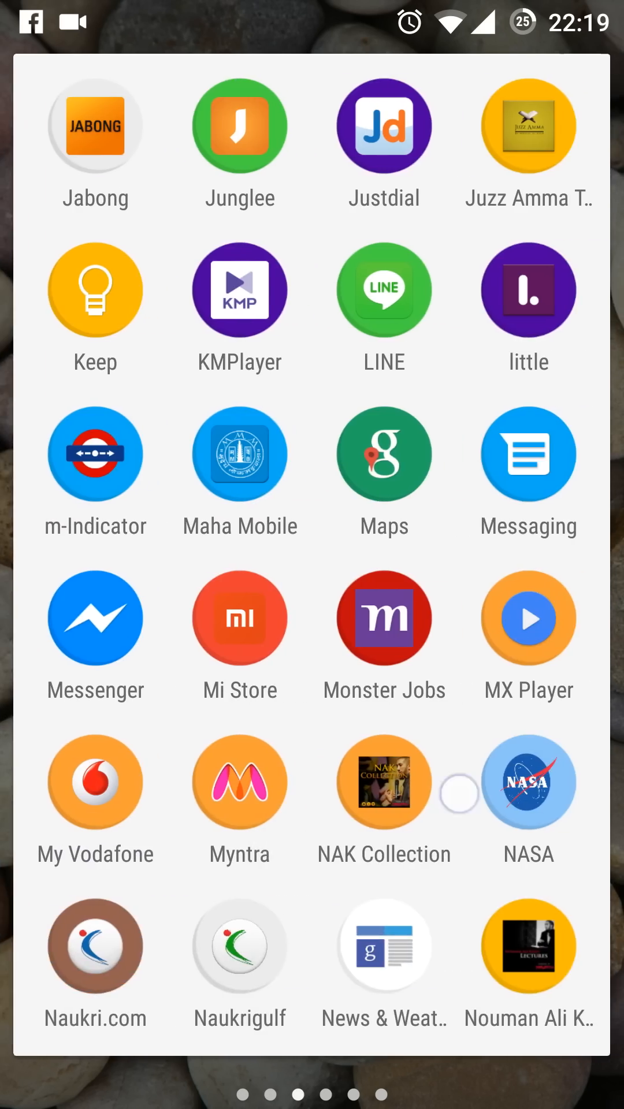
scroll("left", 3)
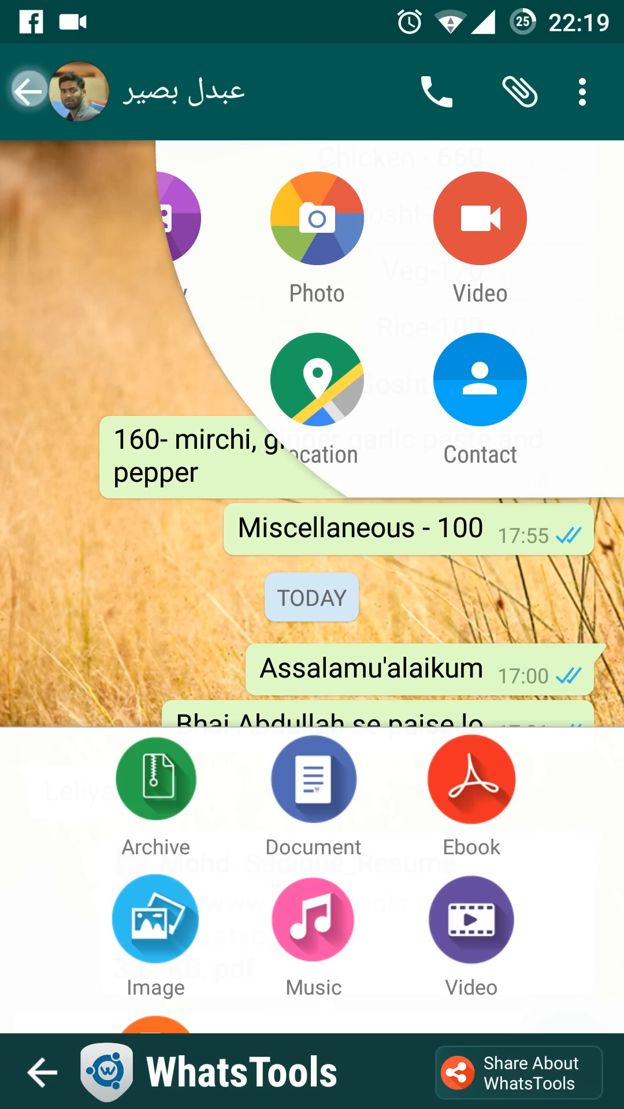
- From the chat's attachment options, open WhatsTools' Ebook file picker
left_click(29, 92)
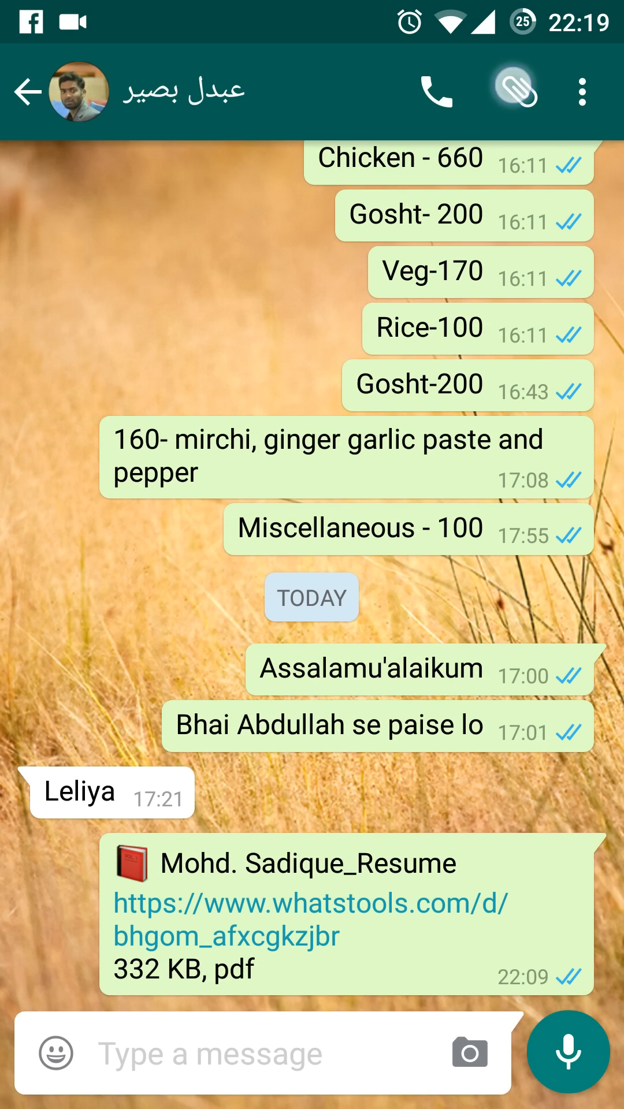
left_click(519, 92)
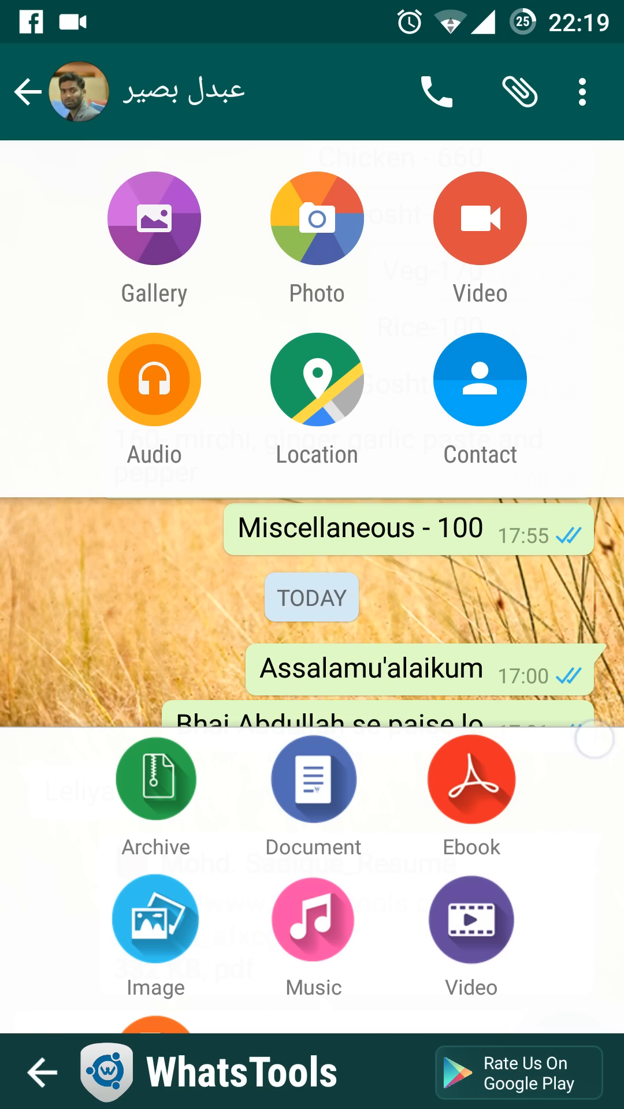
left_click(471, 778)
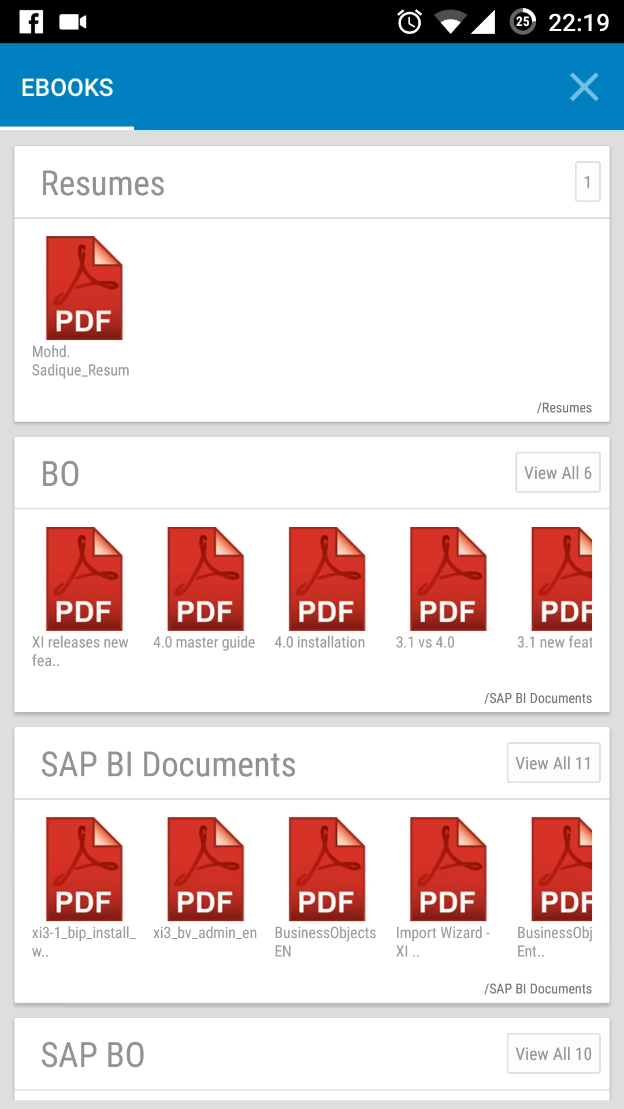
left_click(82, 296)
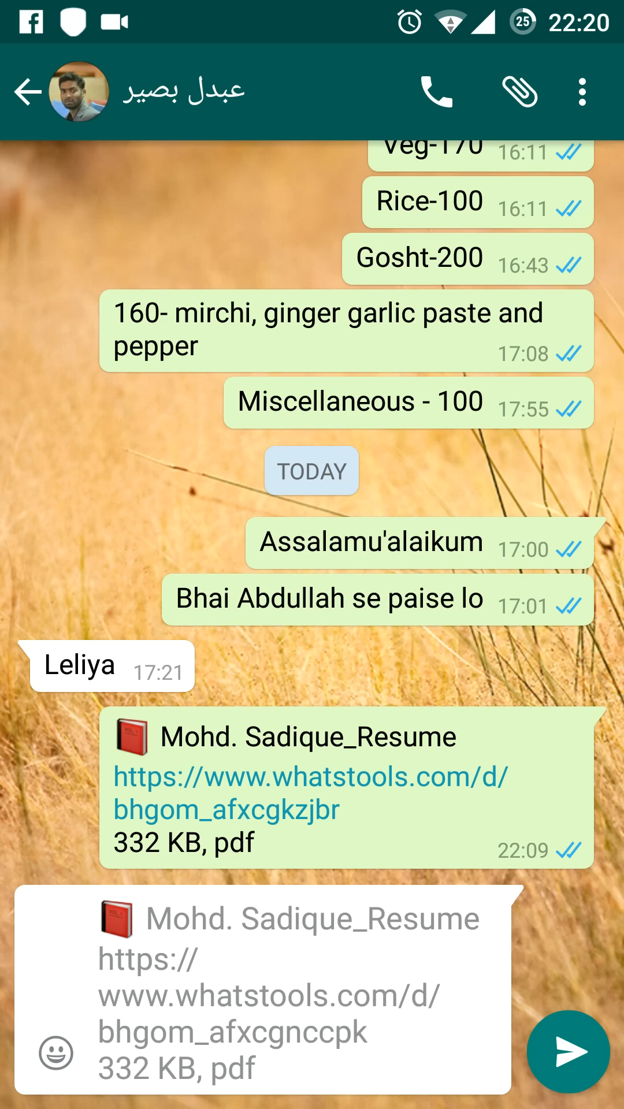
left_click(565, 1036)
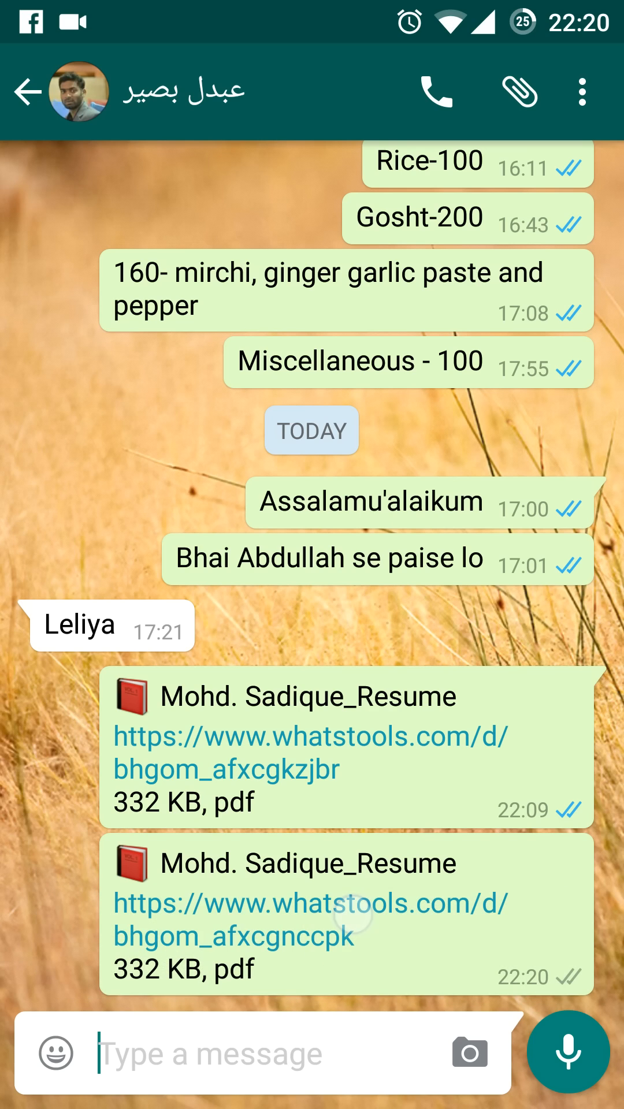
left_click(309, 736)
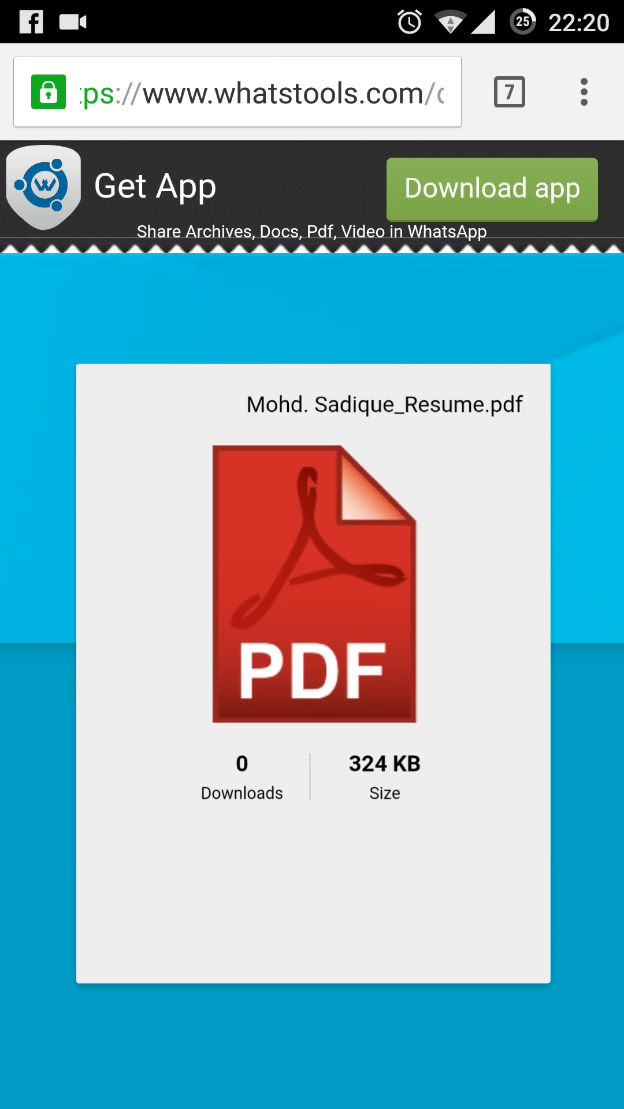
- Download the resume PDF in Chrome, replacing the existing file, then open the app list
left_click(312, 594)
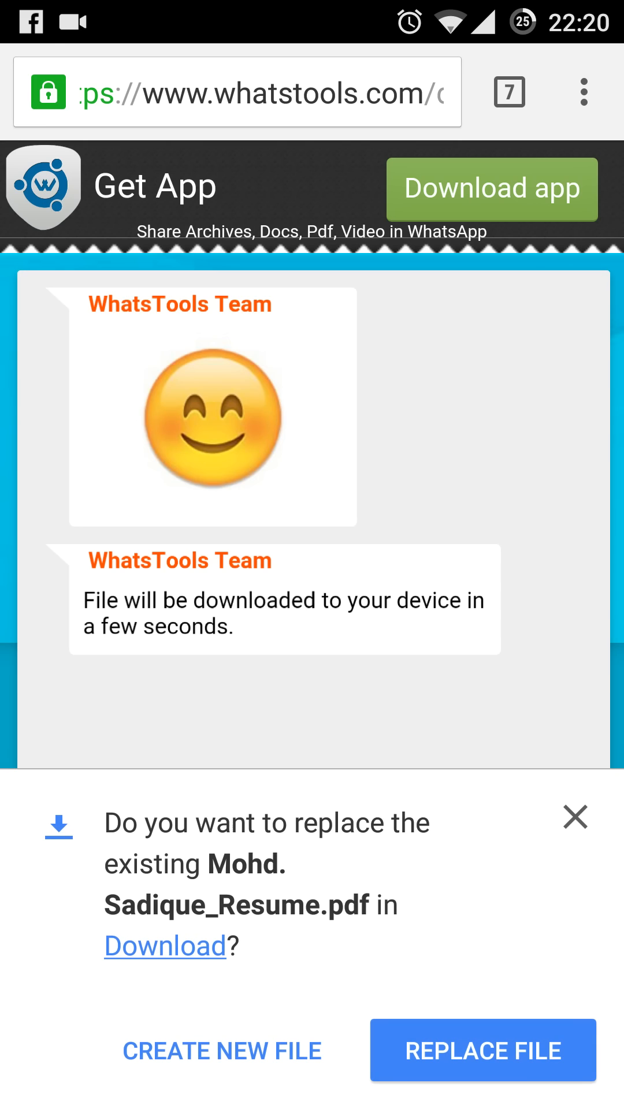
left_click(482, 1049)
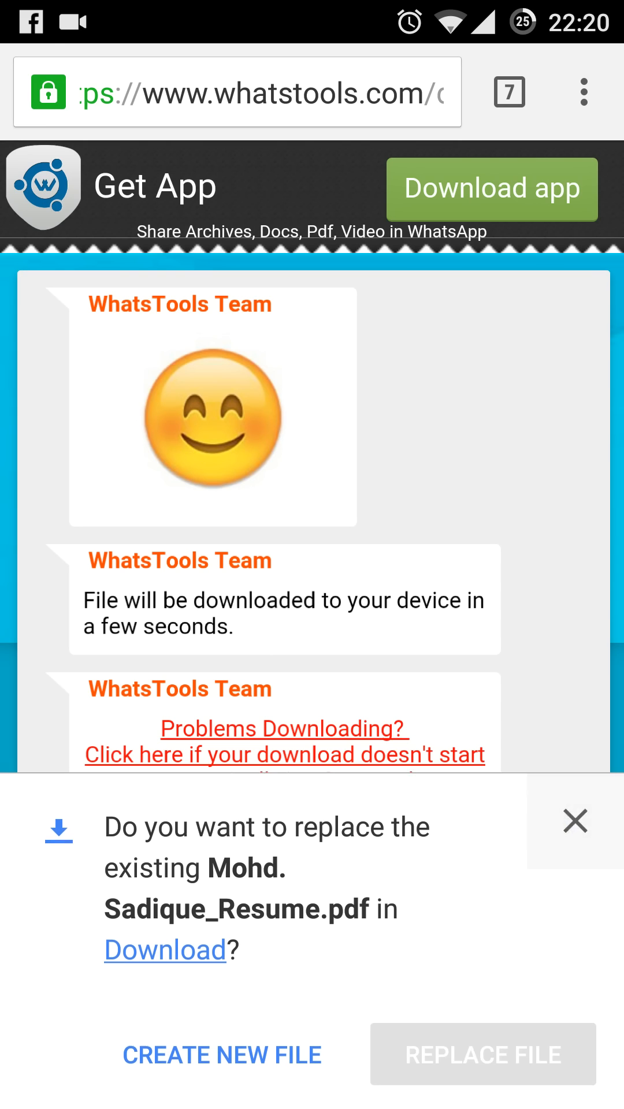
left_click(575, 822)
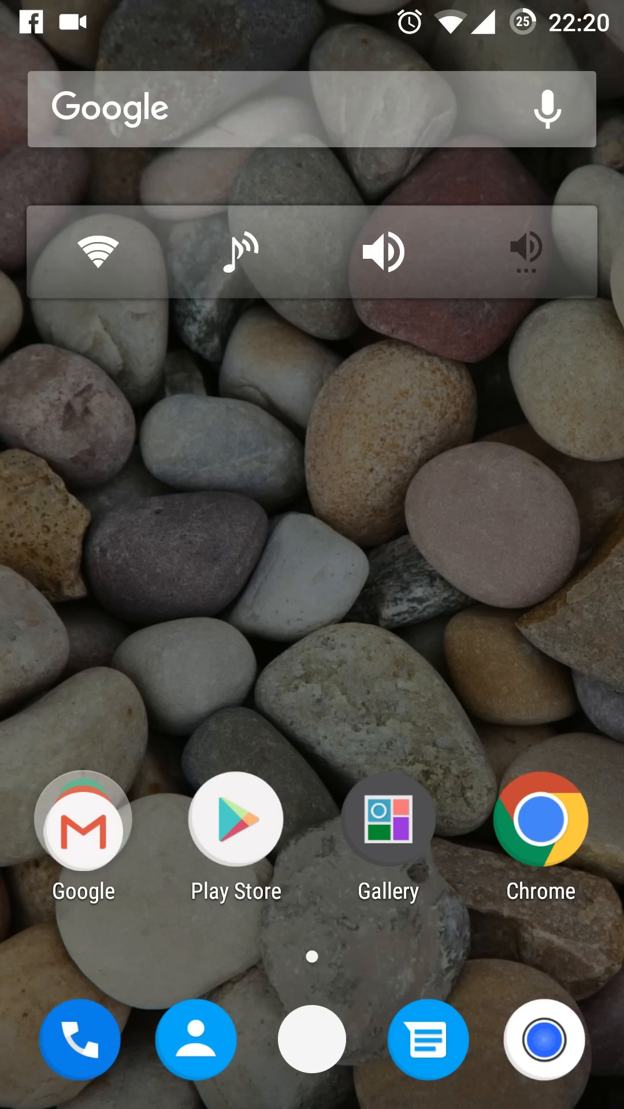
left_click(311, 1040)
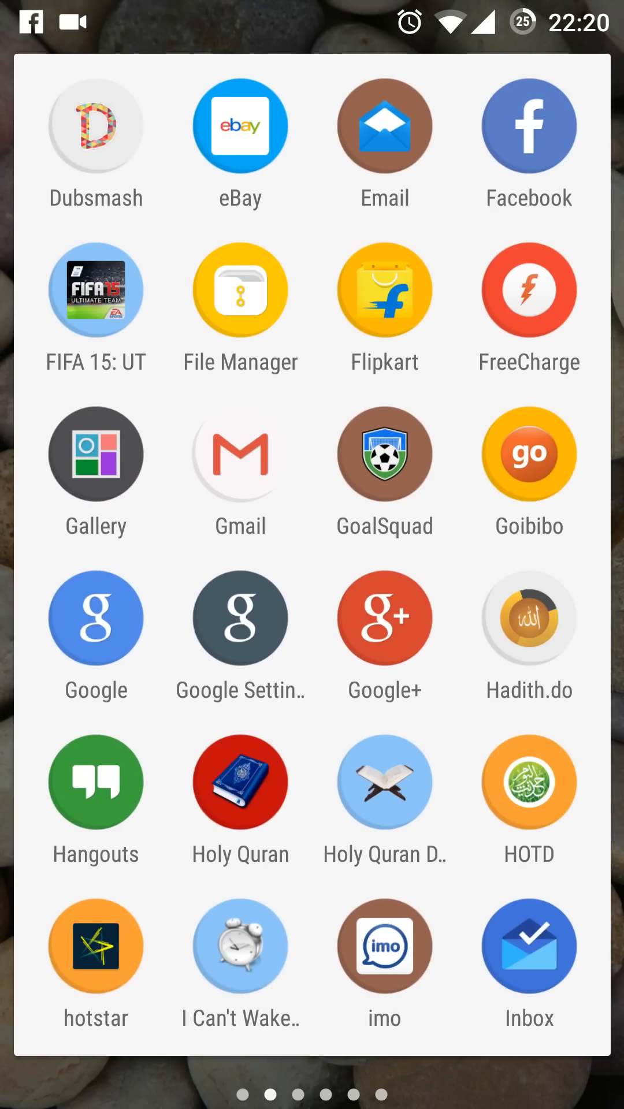
scroll("down", 3)
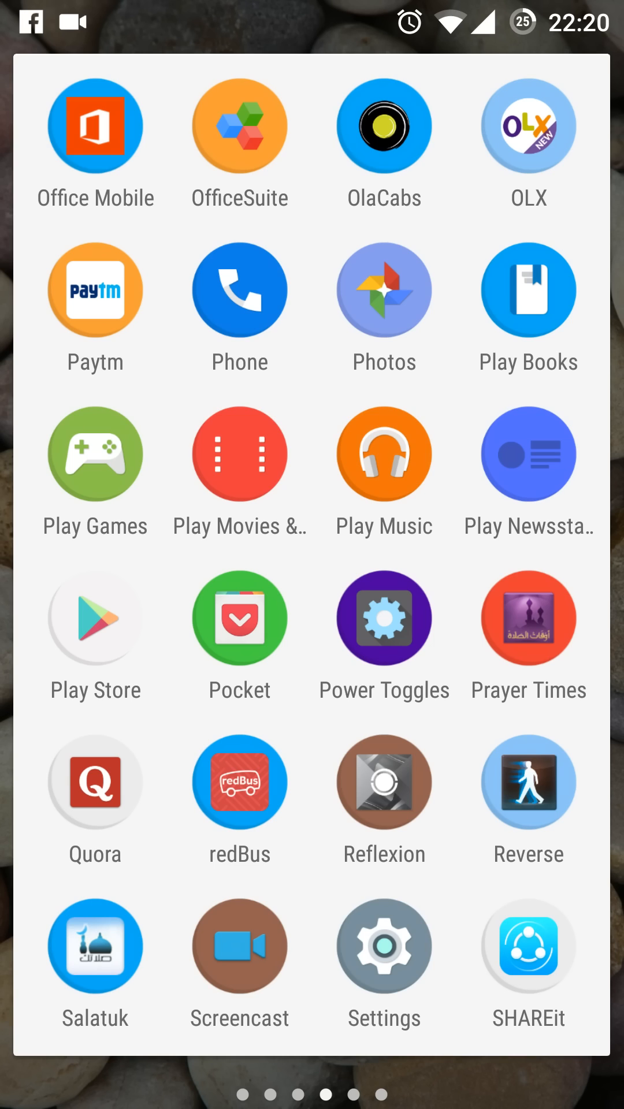